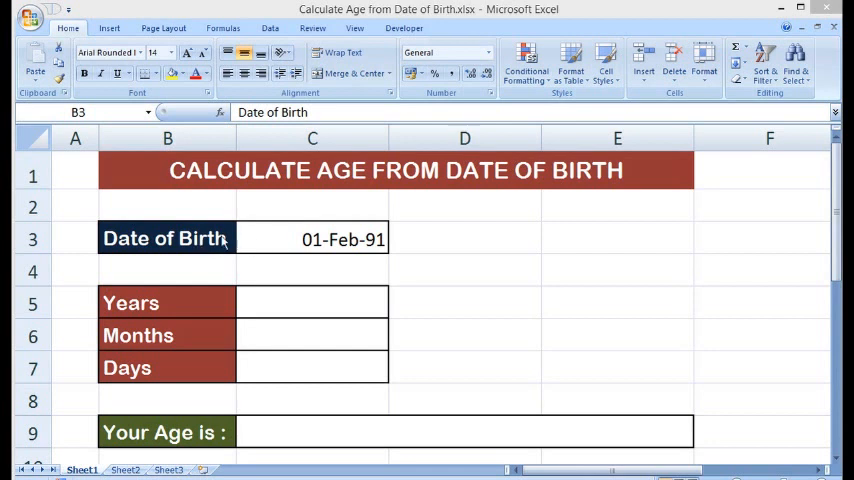
Review the sheet's Date of Birth, stored birth date, and empty Years, Months and age cells.
click(312, 239)
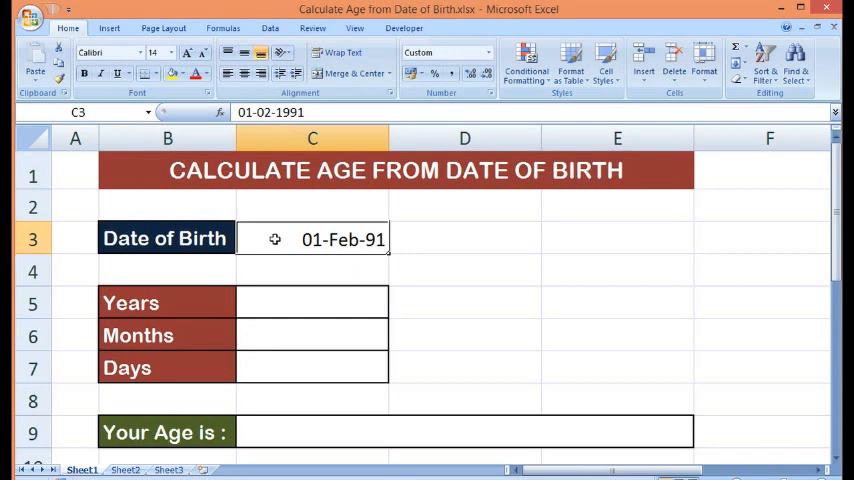
click(312, 303)
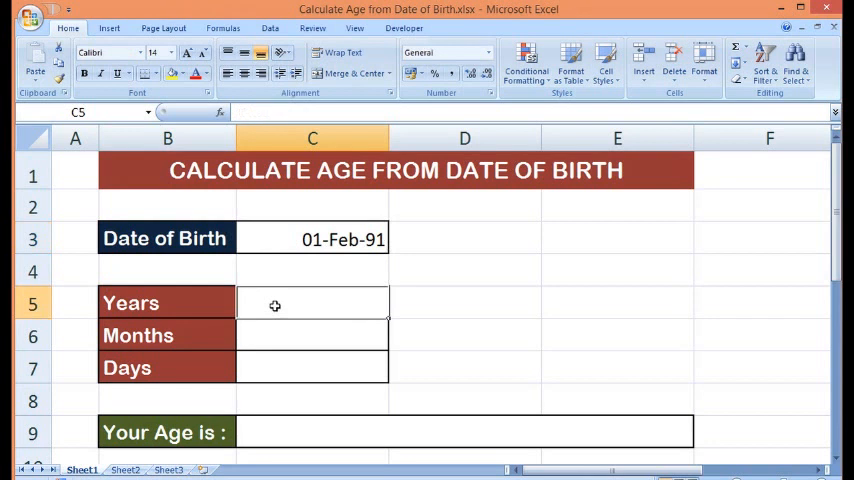
click(312, 335)
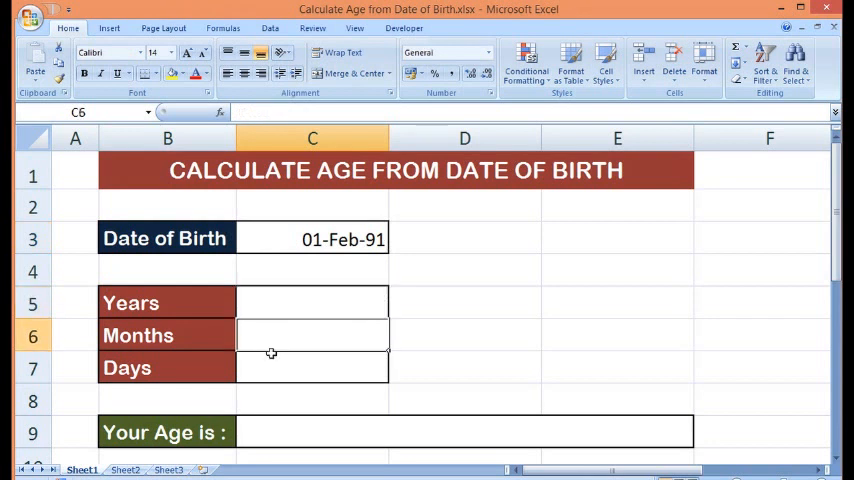
click(312, 368)
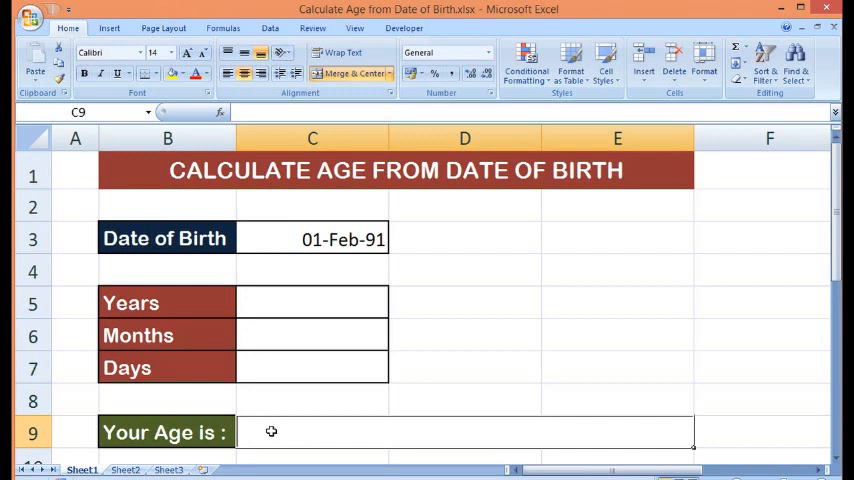
click(312, 302)
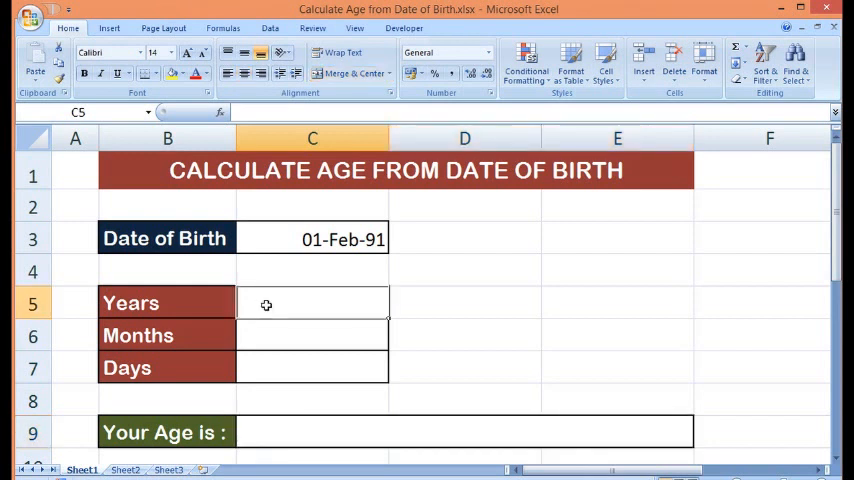
Enter =DATEDIF(C3,TODAY(),"Y") in the Years cell, returning 24, and inspect it.
text(=date)
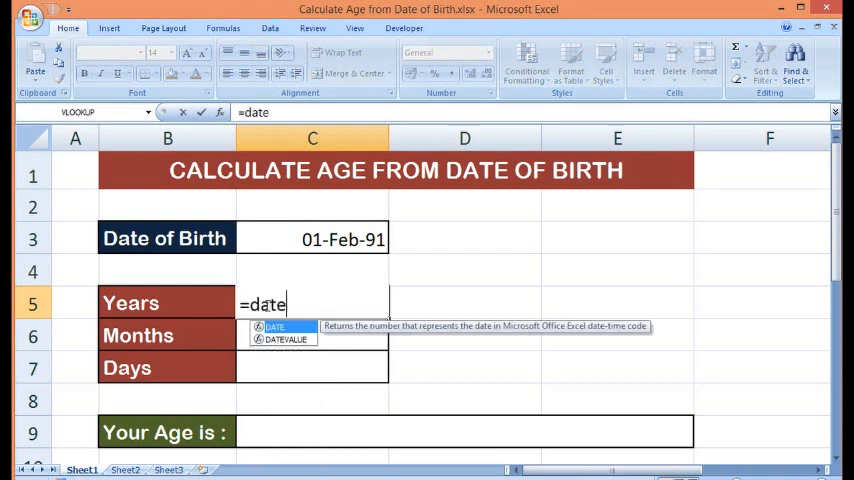
text(if)
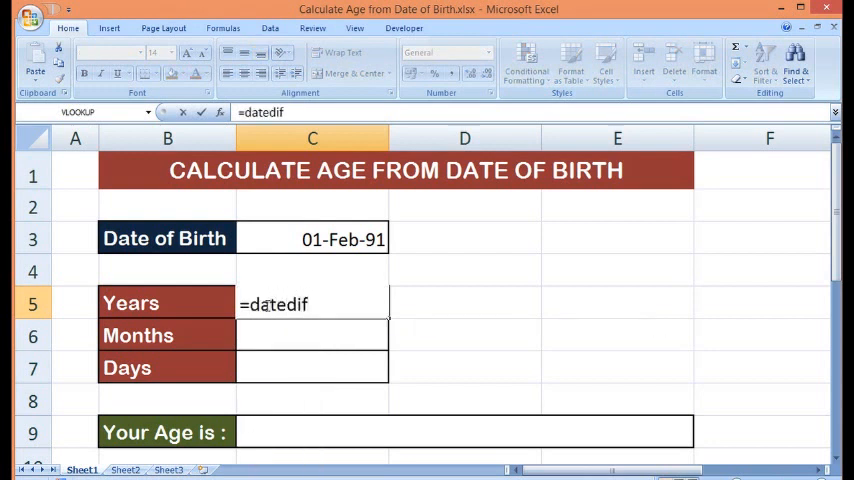
text(()
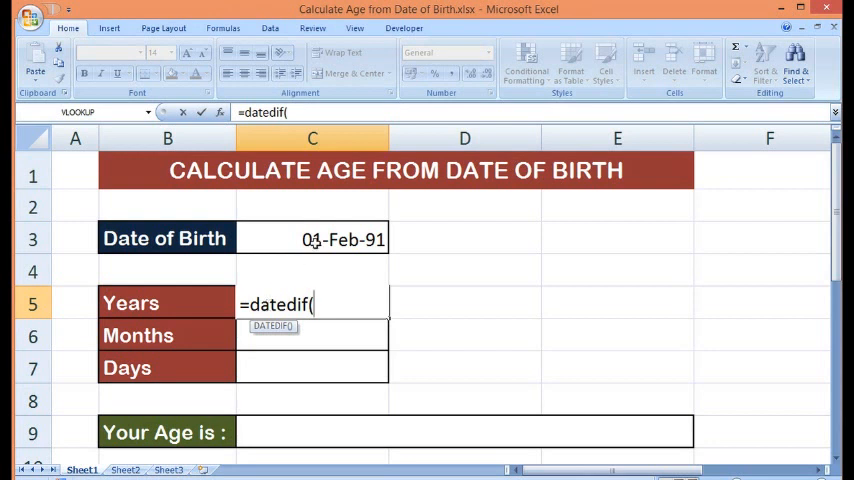
click(312, 238)
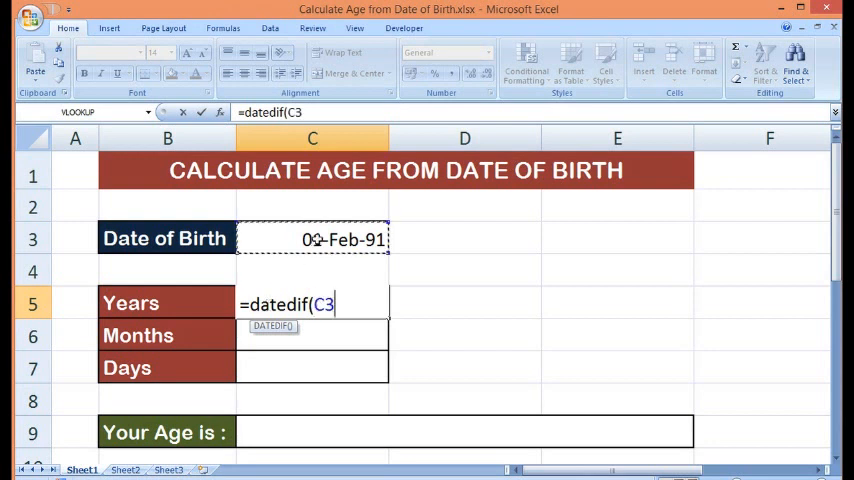
text(,)
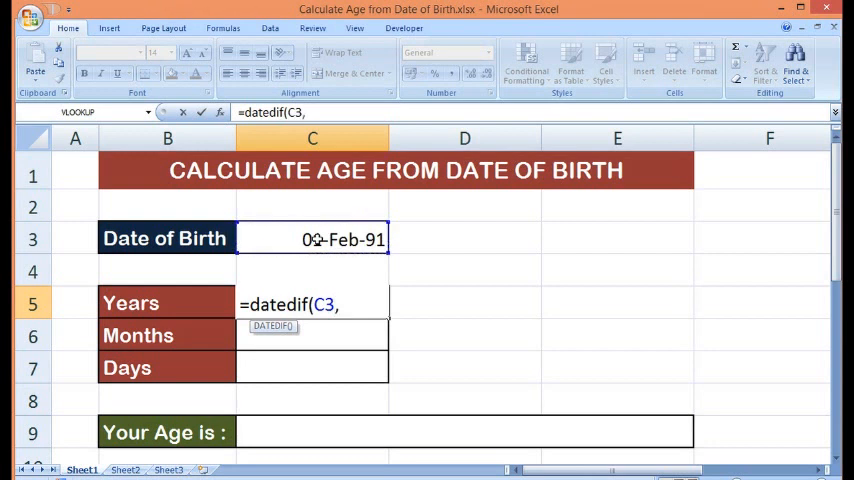
text(today)
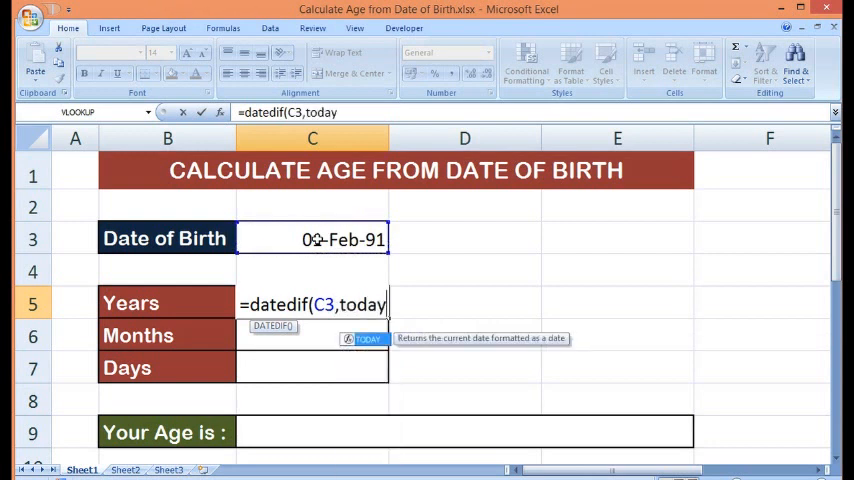
text(())
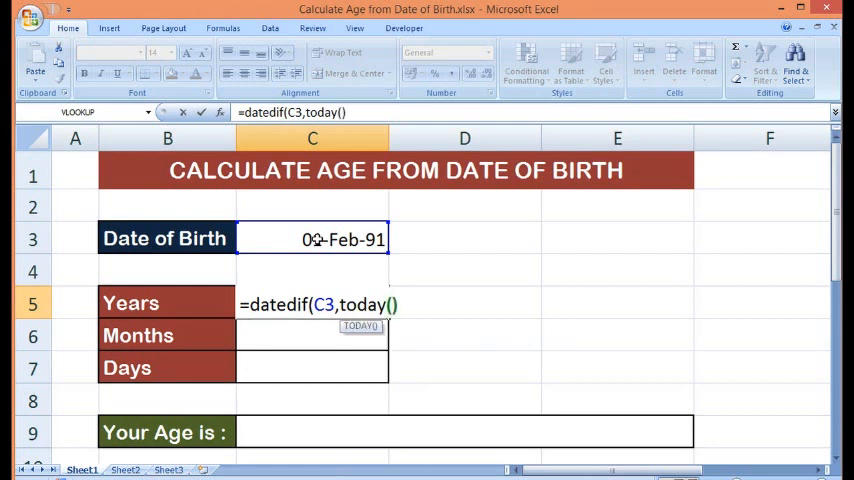
text(,)
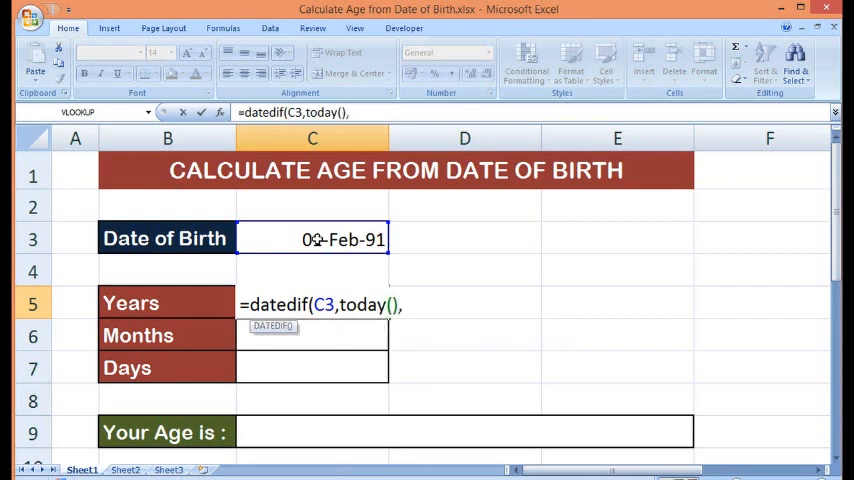
text("Y)
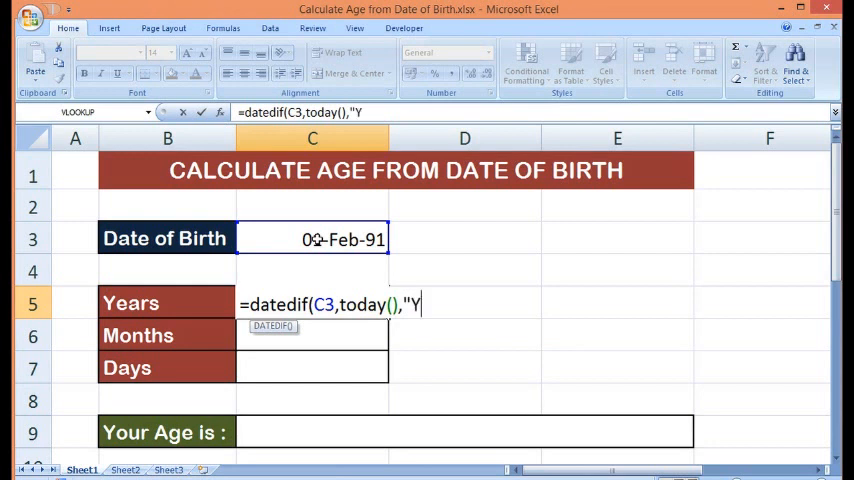
text("))
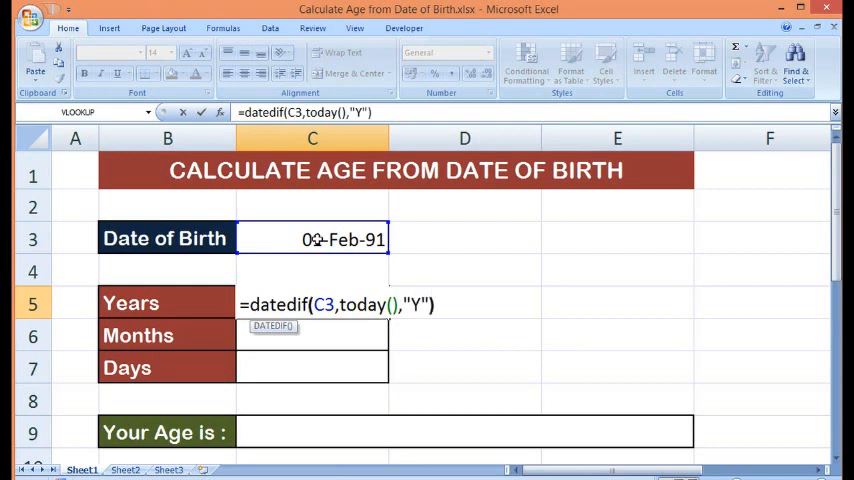
key(Return)
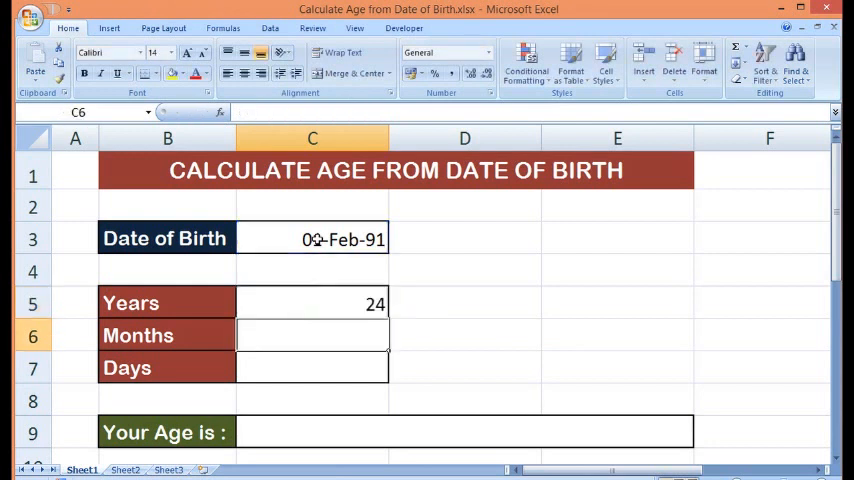
click(312, 239)
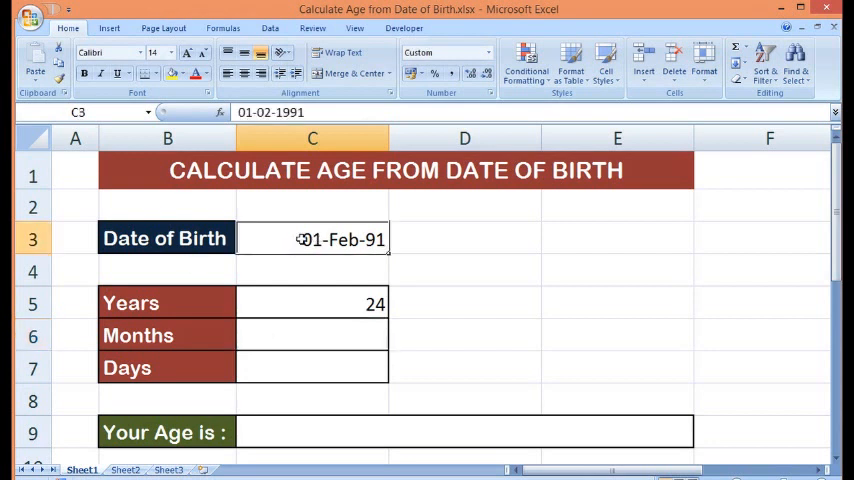
mouse_move(300, 302)
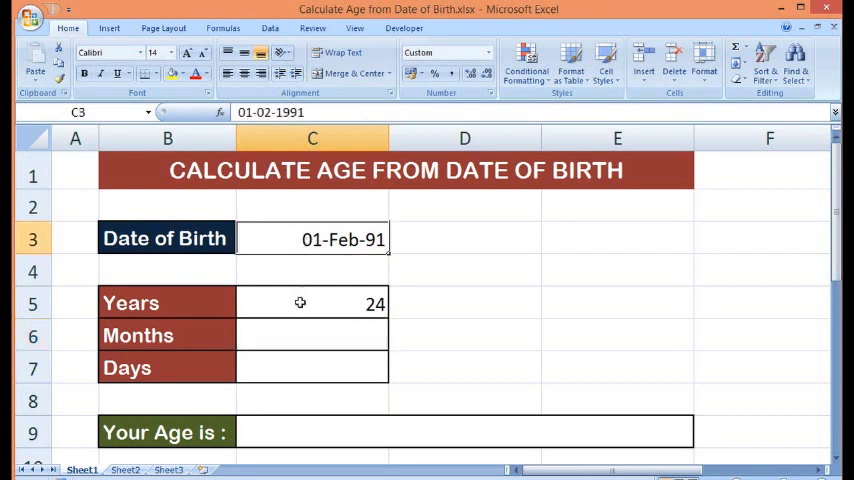
click(312, 303)
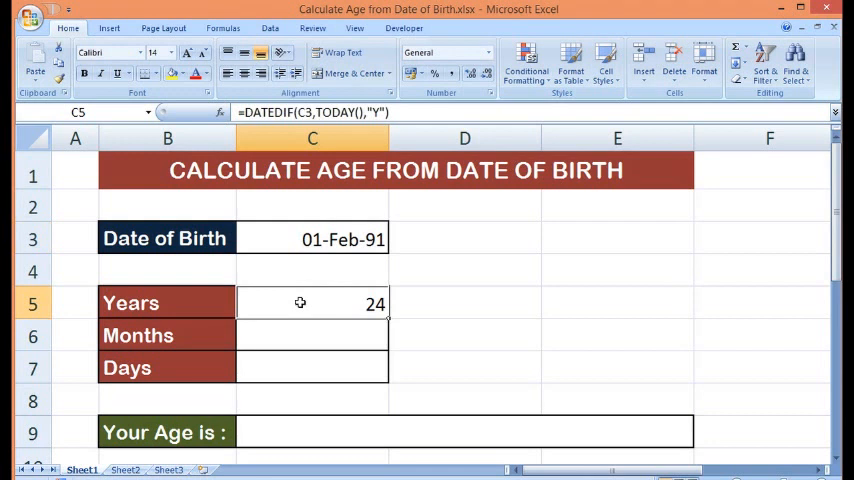
Enter =DATEDIF(C3,TODAY(),"YM") in the Months cell C6.
click(312, 335)
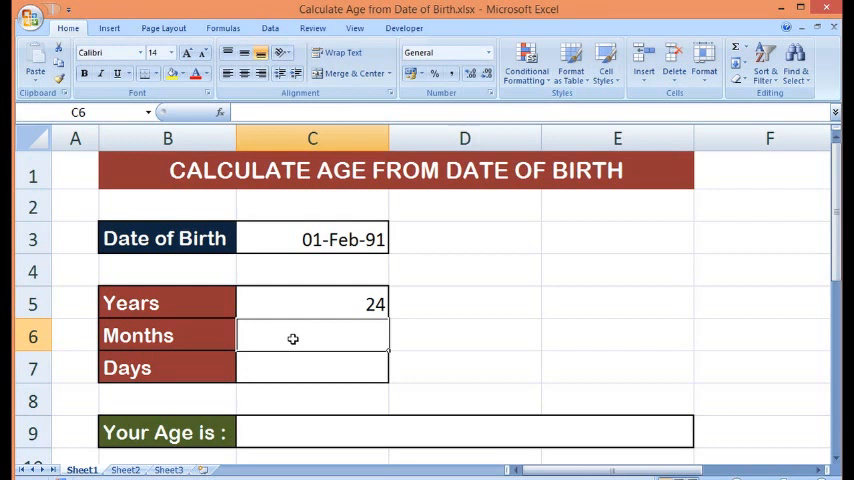
text(=date)
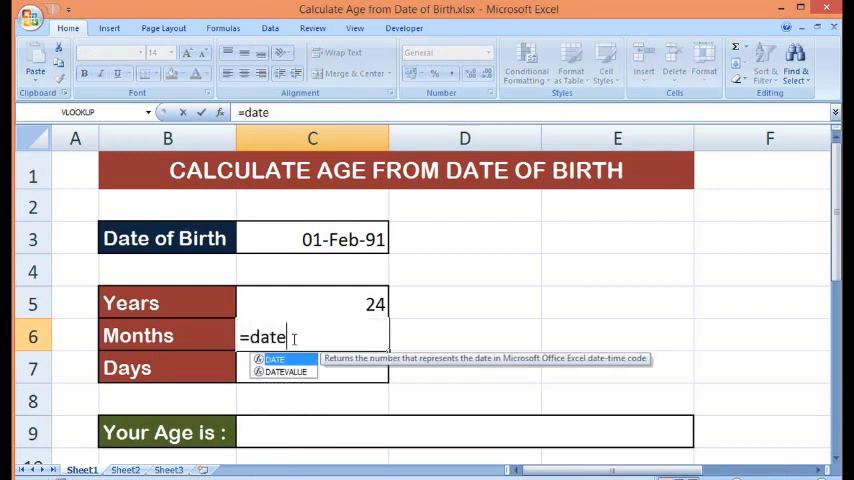
text(if)
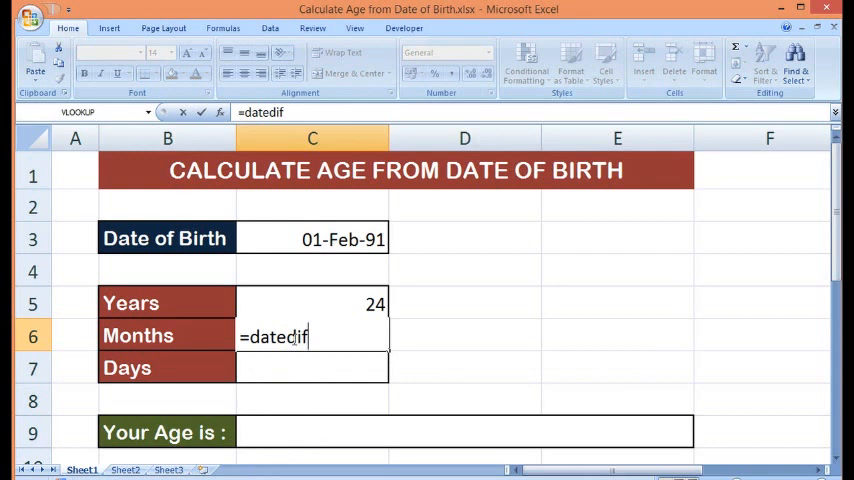
text(()
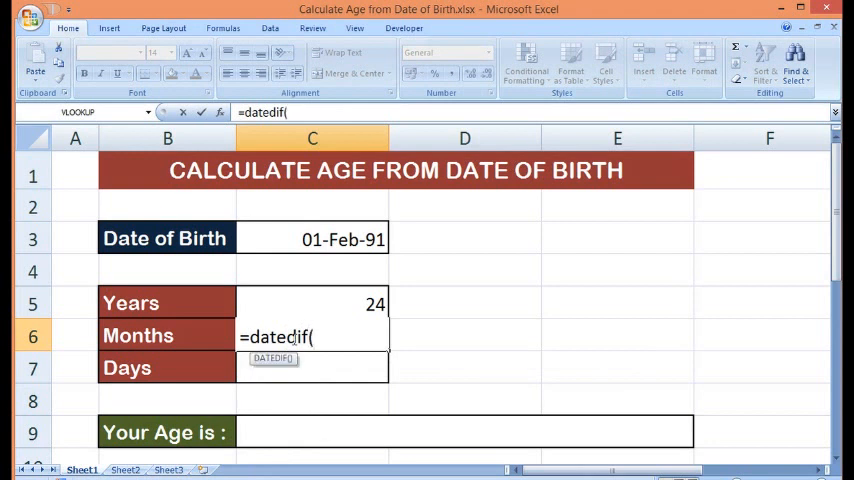
click(312, 239)
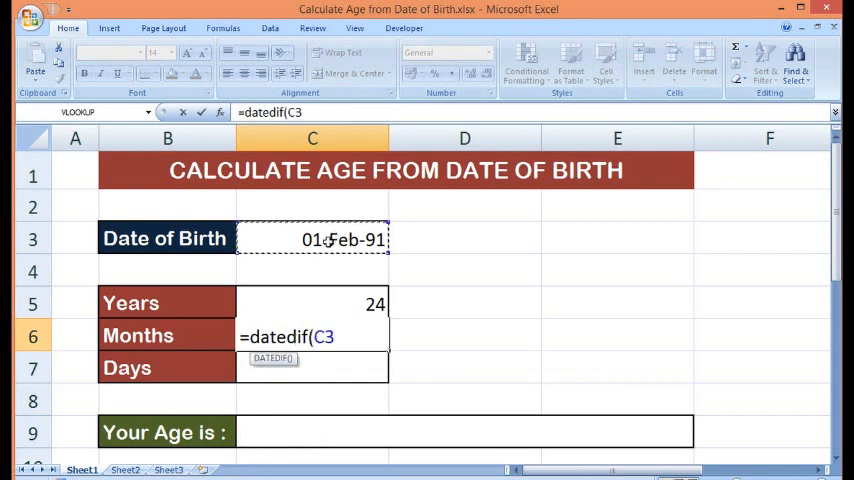
text(,)
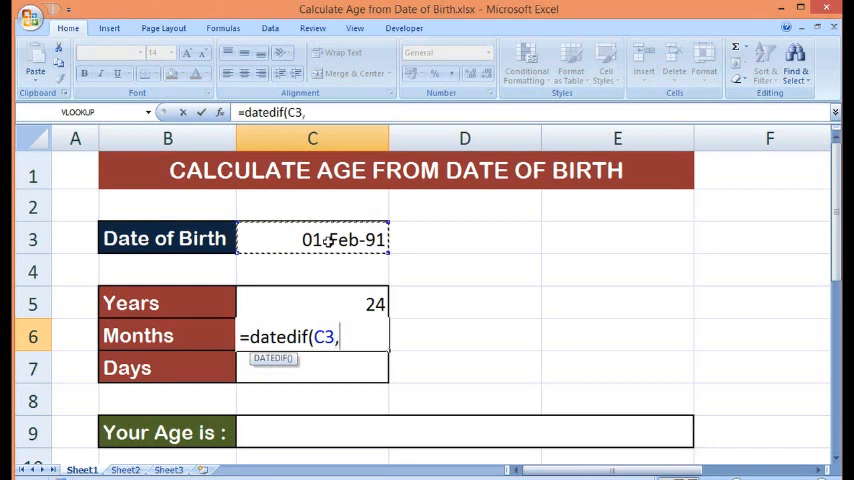
text(today)
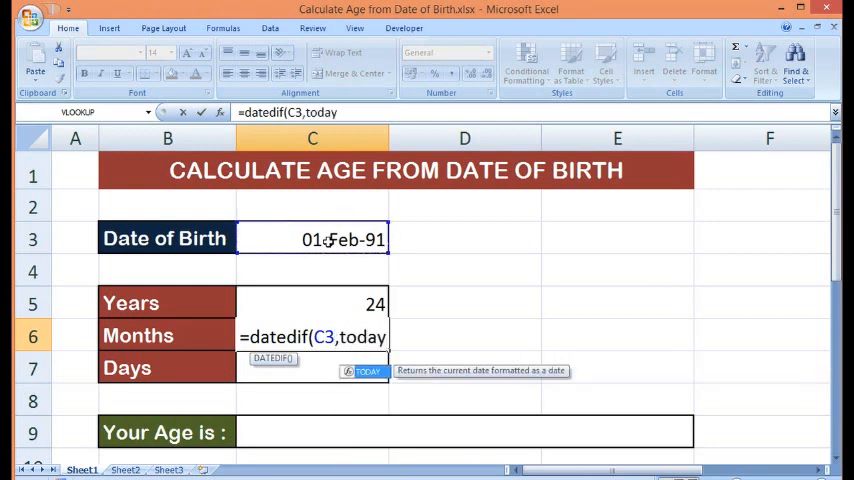
text(())
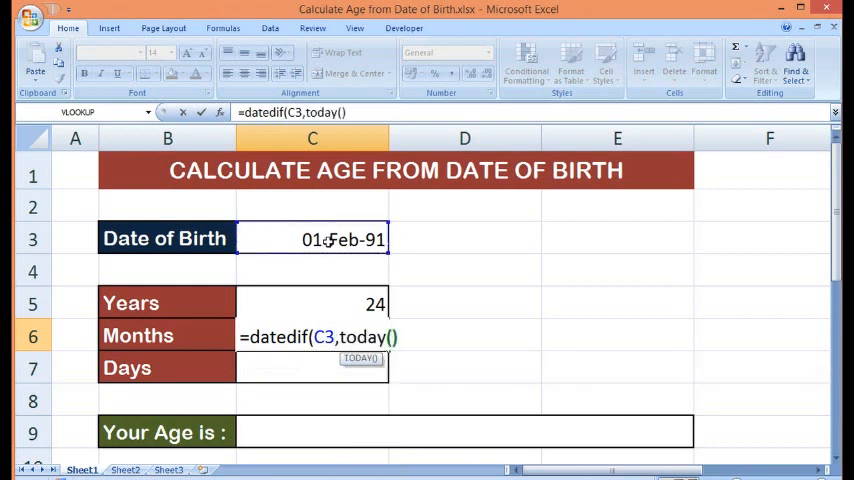
text(,")
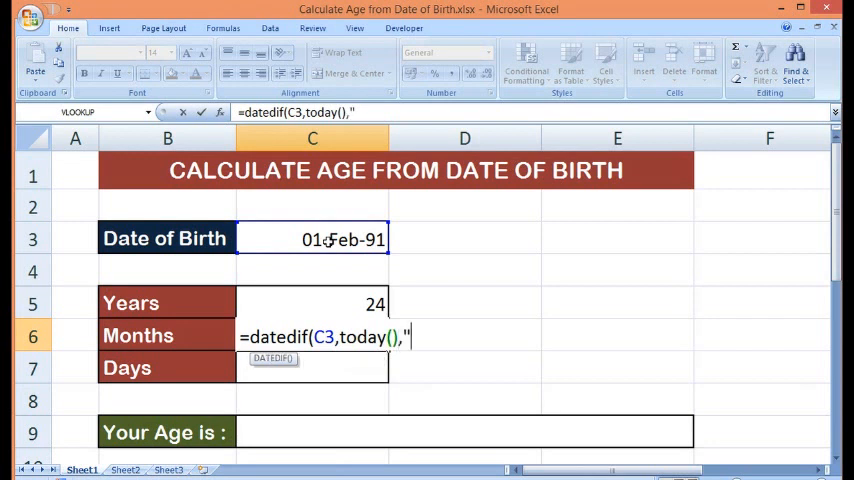
text(Y)
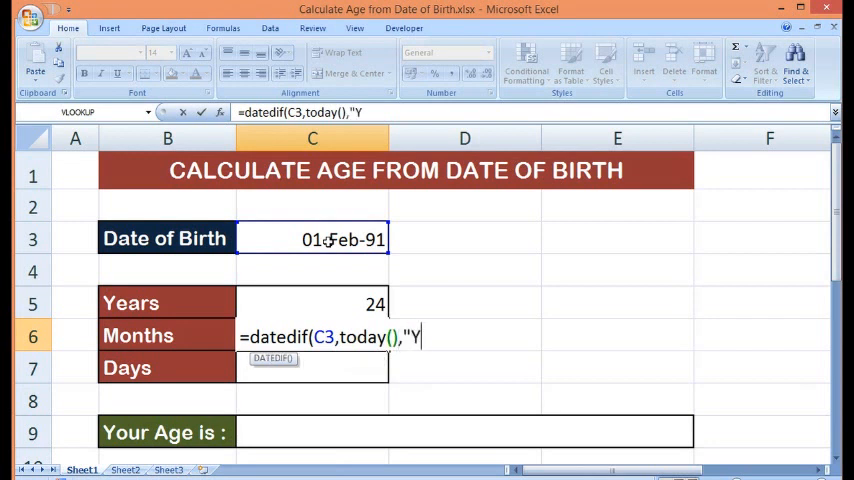
text(M")
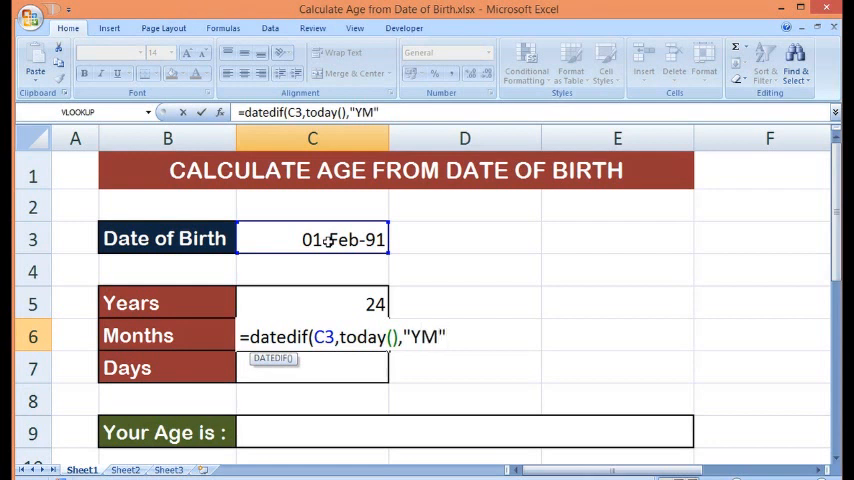
text())
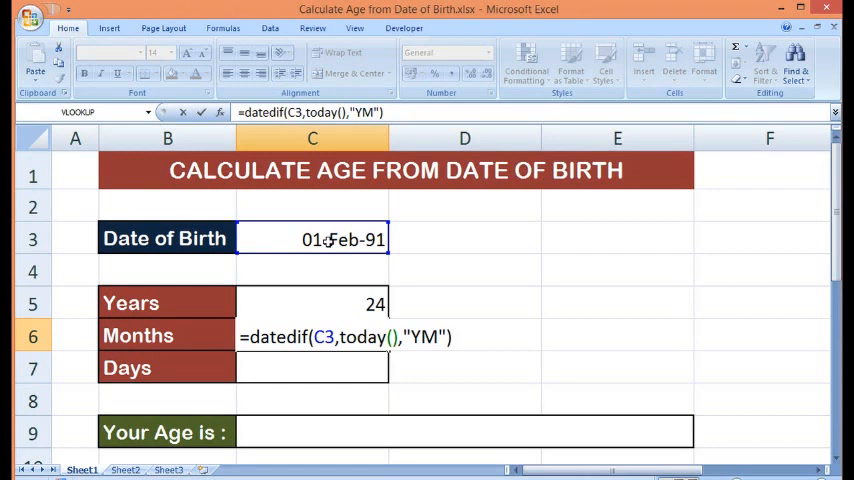
key(Return)
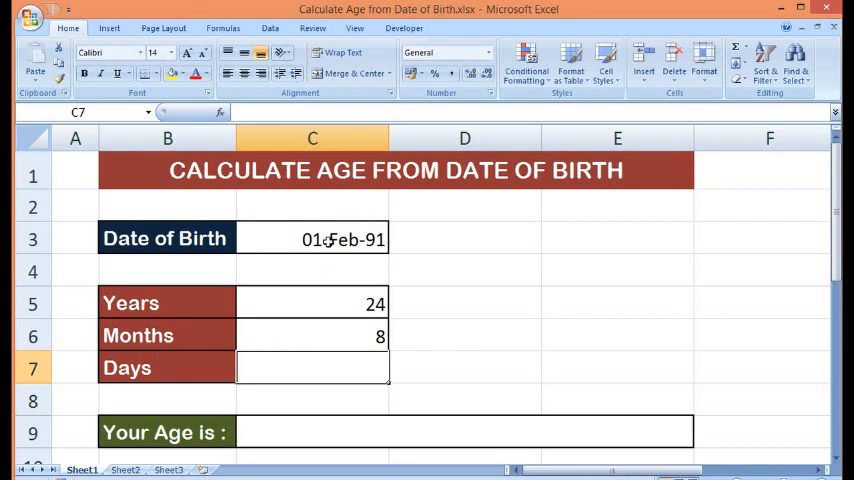
Enter =DATEDIF(C3,TODAY(),"MD") in the Days cell C7.
text(=)
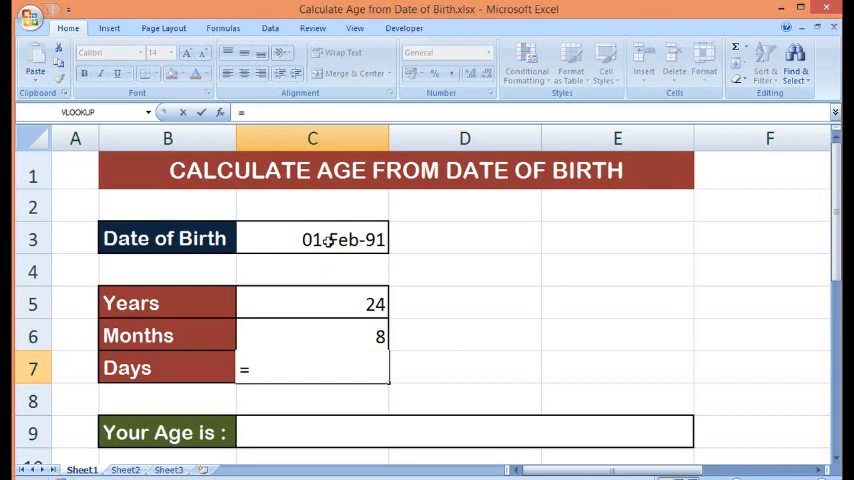
text(=datedif)
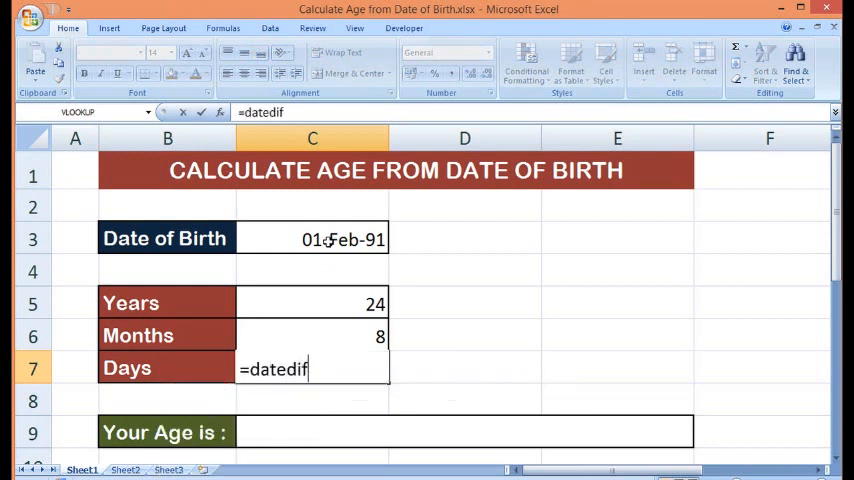
text(()
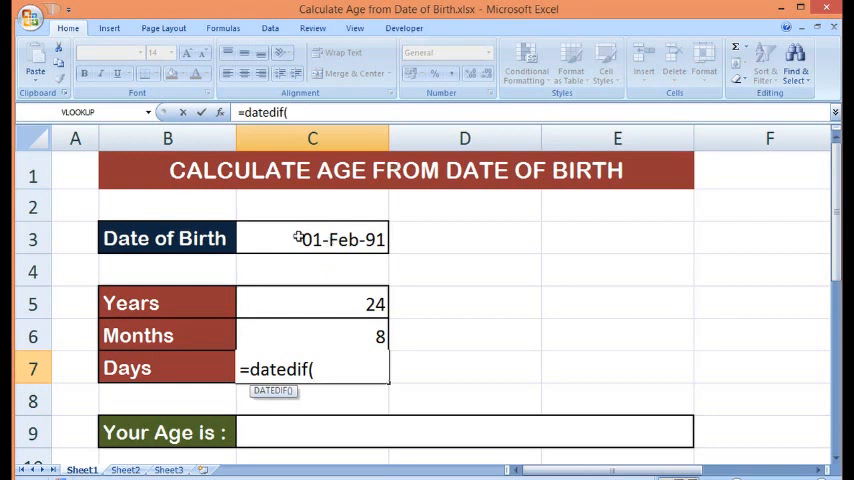
click(312, 239)
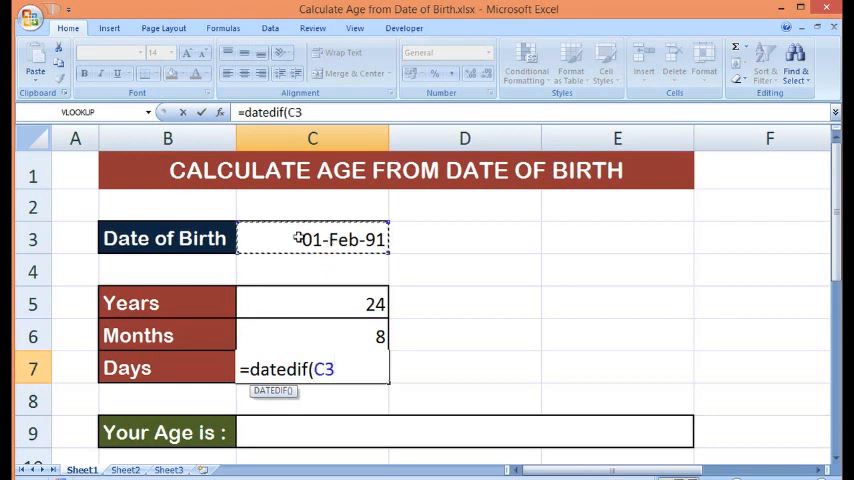
text(,)
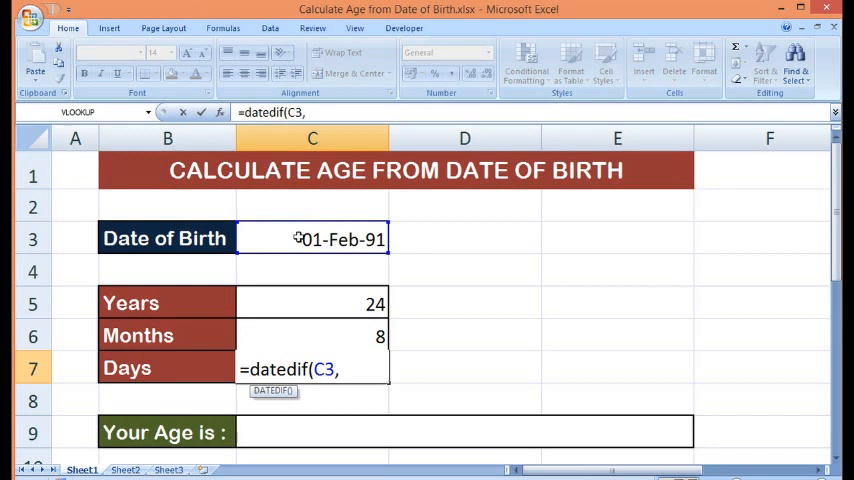
text(today)
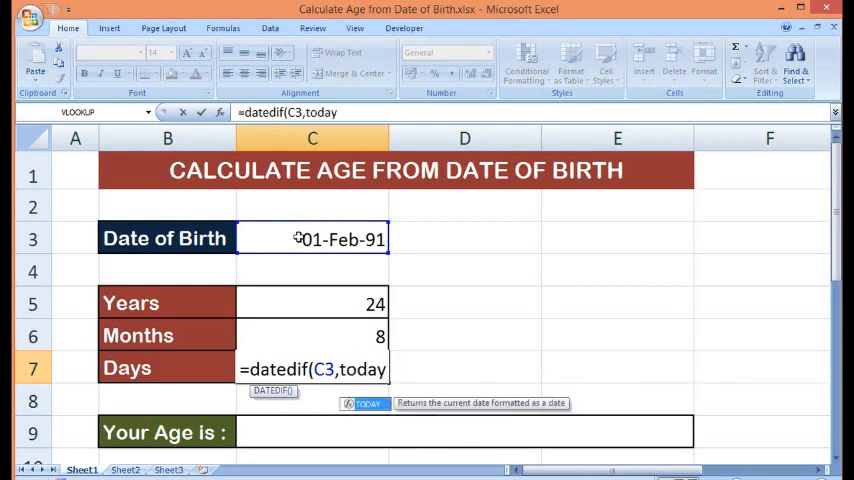
text((),)
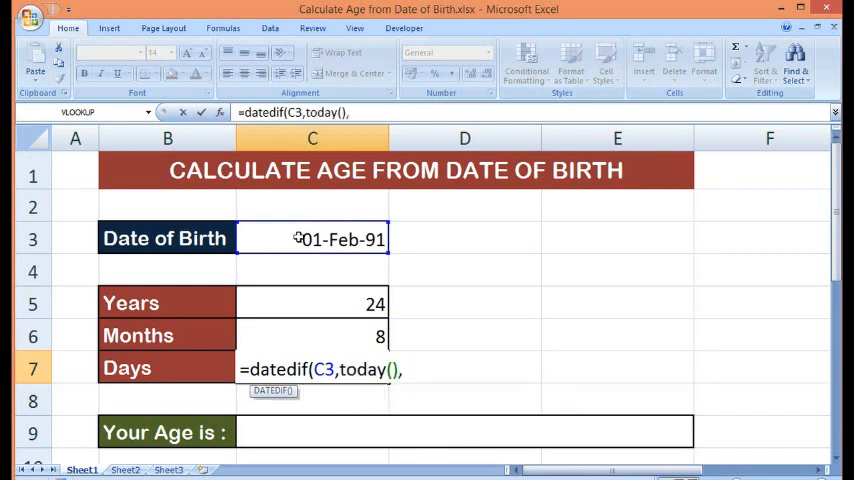
text(")
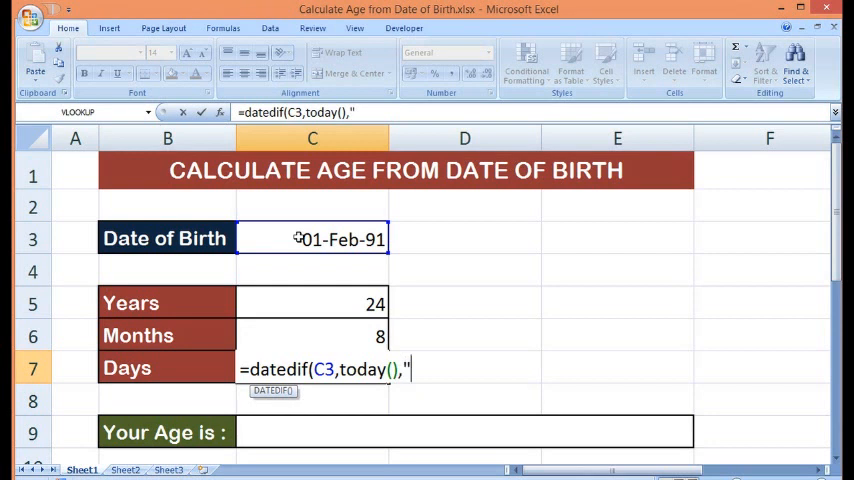
text(MD)
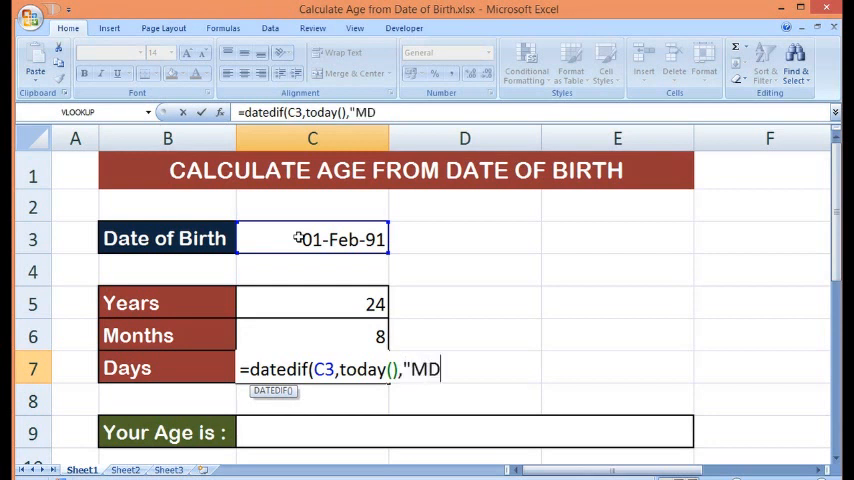
text("))
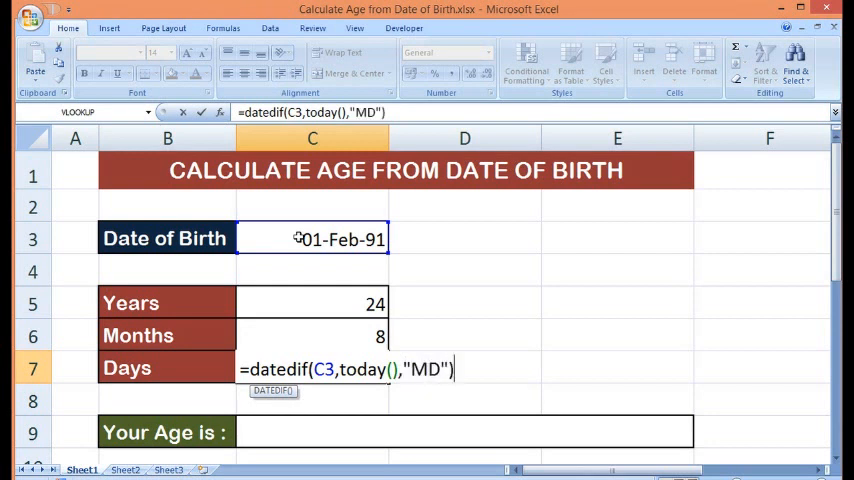
key(Return)
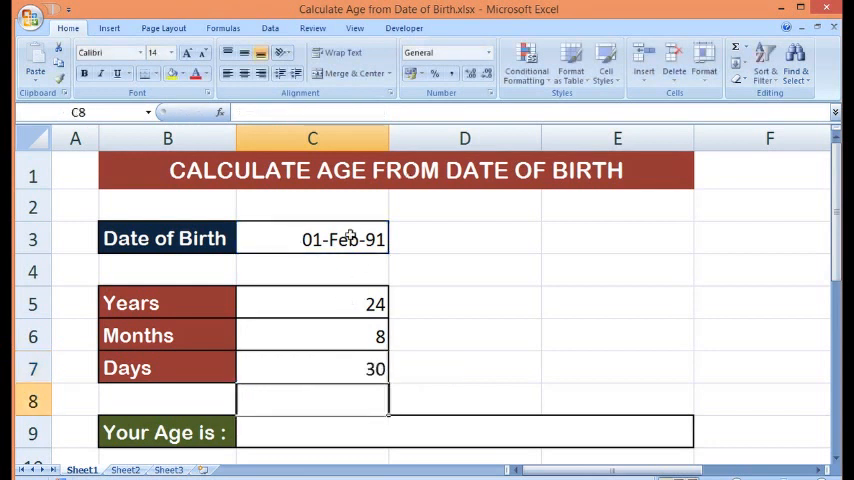
click(312, 238)
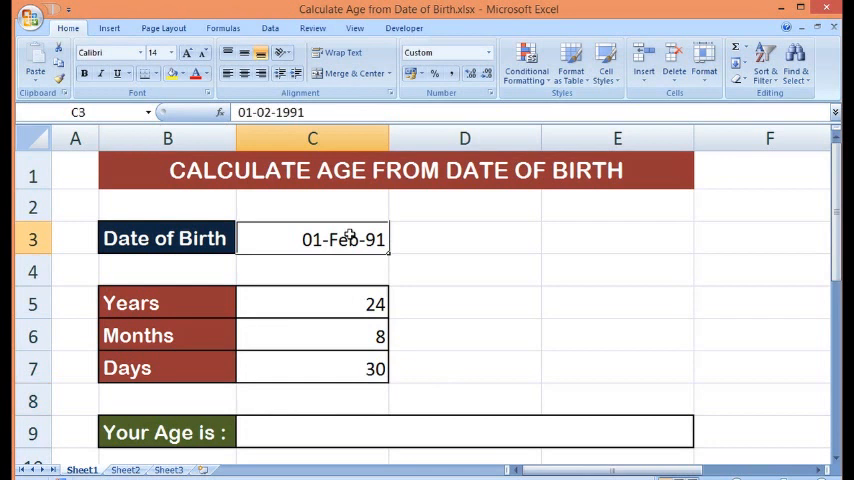
click(312, 303)
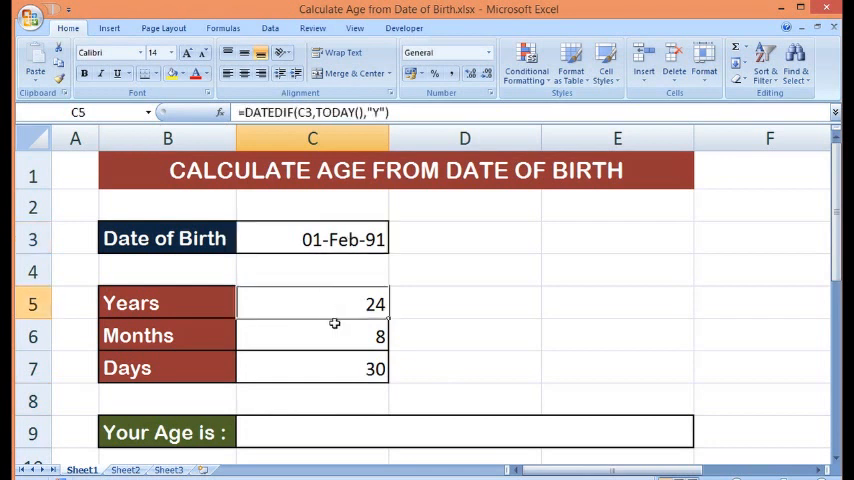
click(312, 335)
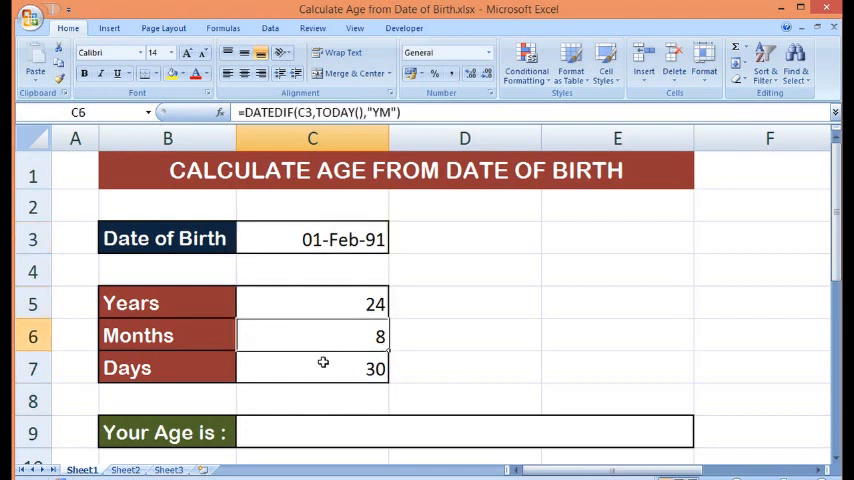
click(312, 368)
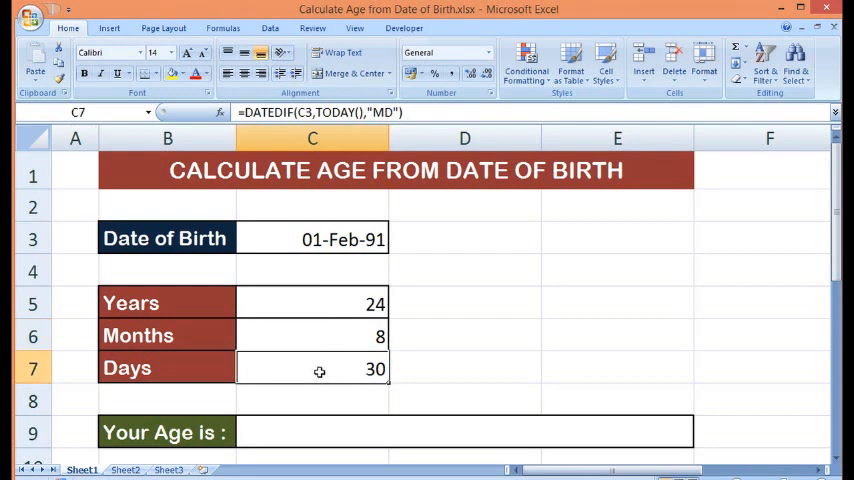
mouse_move(310, 399)
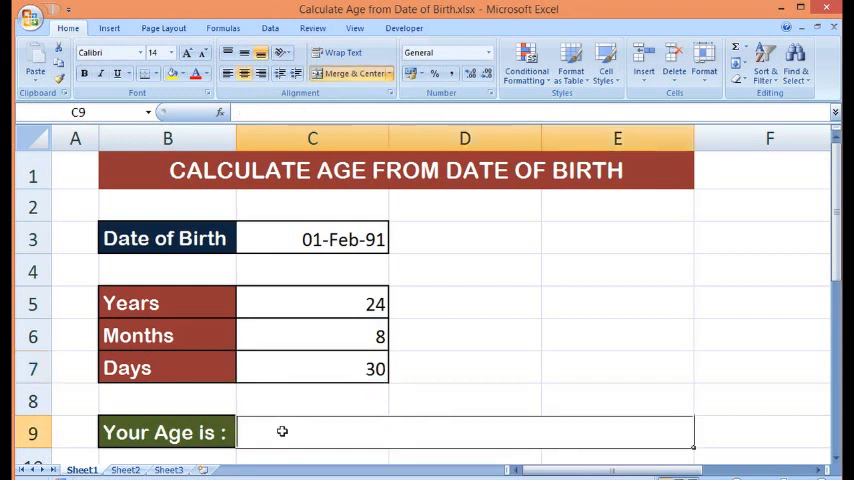
Start the C9 age formula with C5, a space and the word "Years".
text(=)
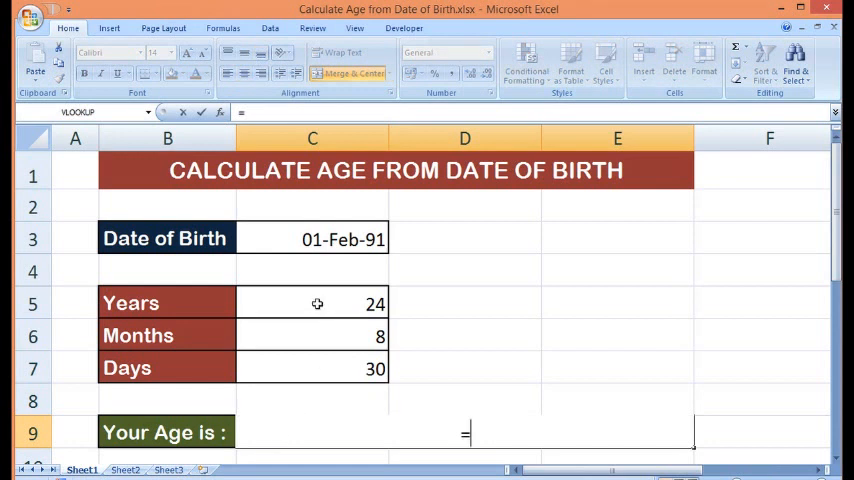
click(312, 303)
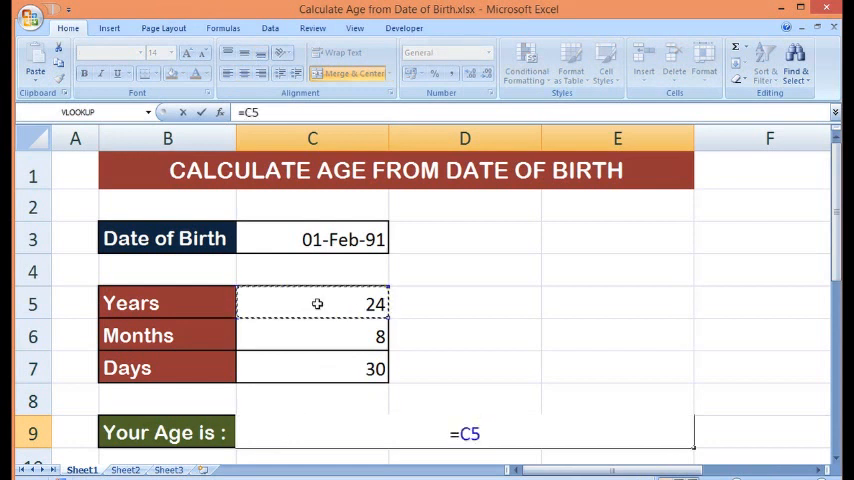
text(&)
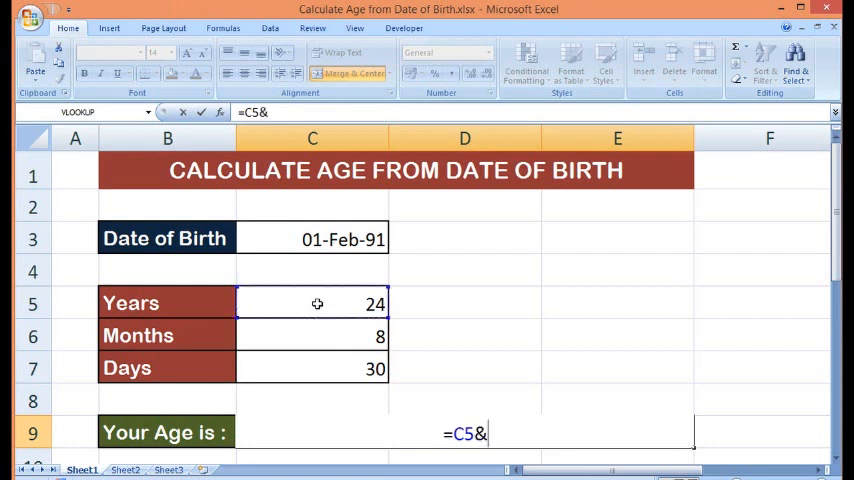
text(")
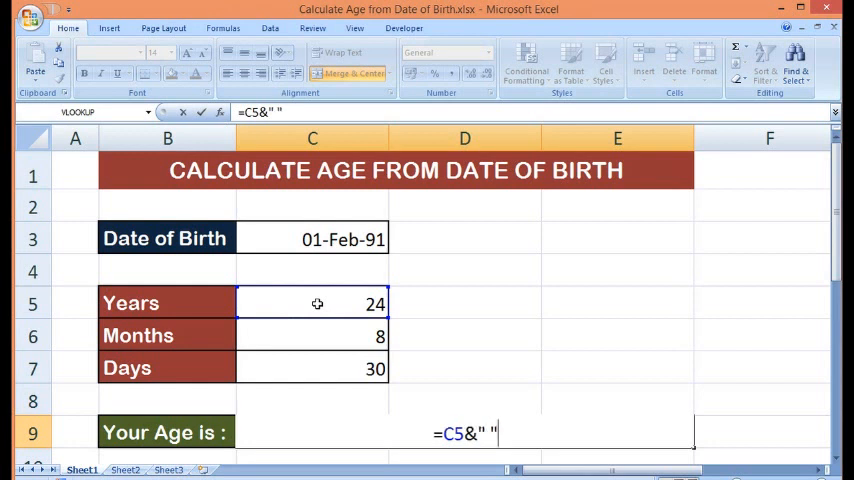
text(&)
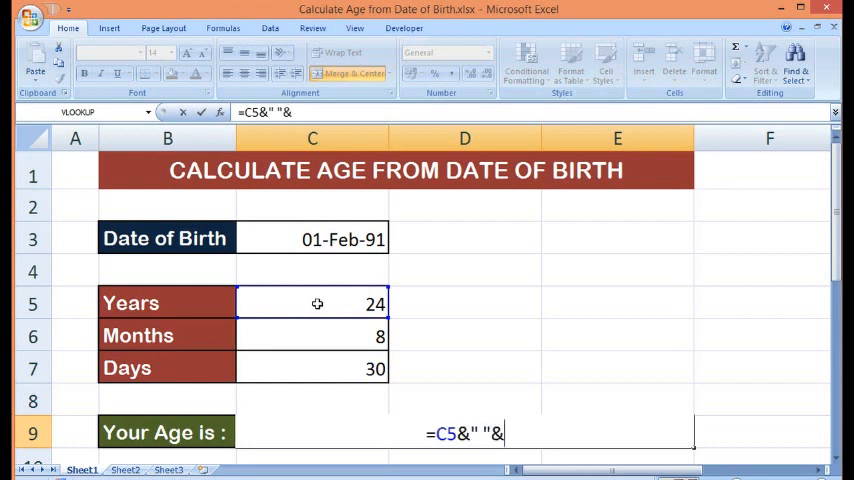
text(")
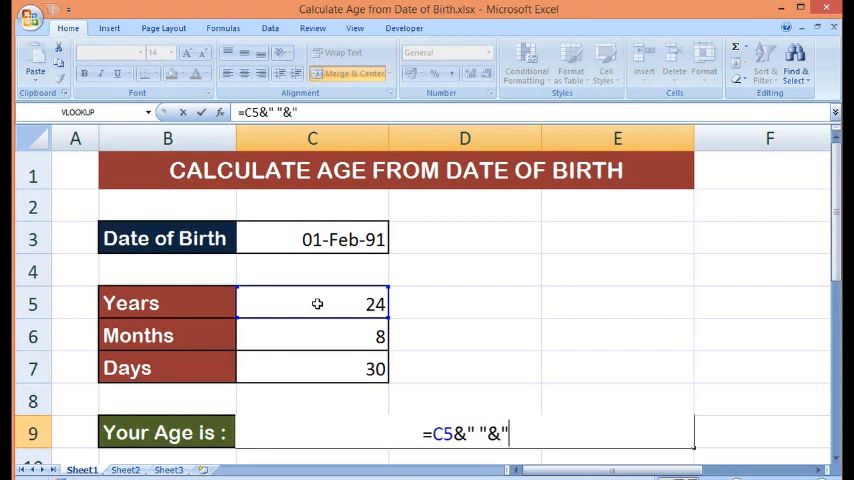
text(Ye)
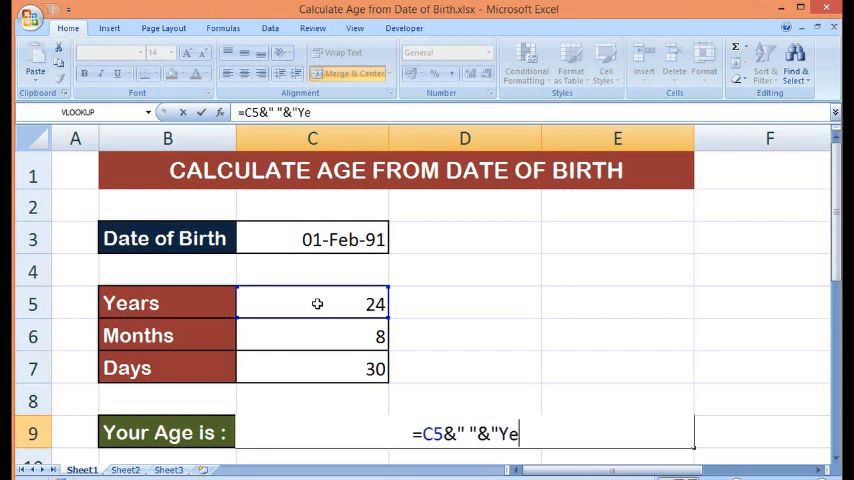
text(ars")
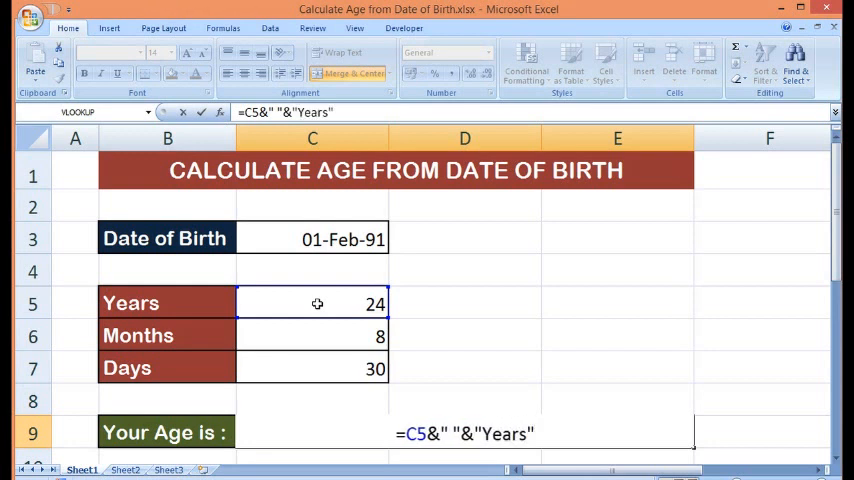
text(&)
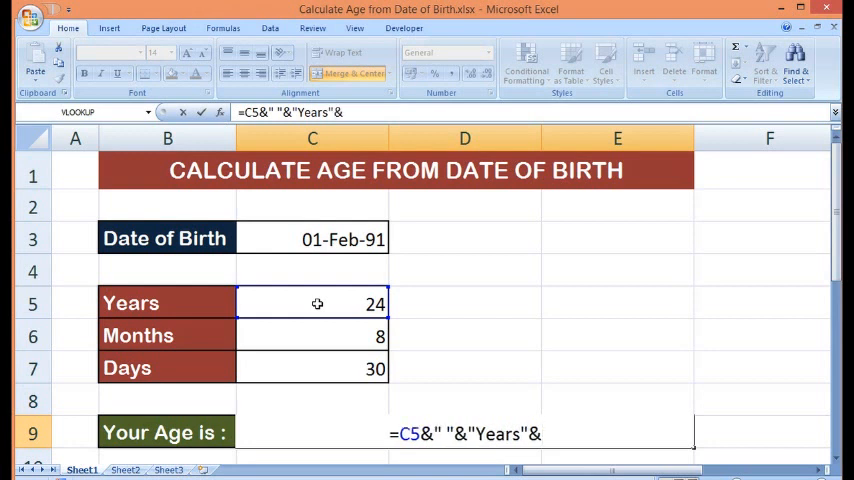
Append C6 with "Months" and C7 with "Days" to the age formula.
click(312, 336)
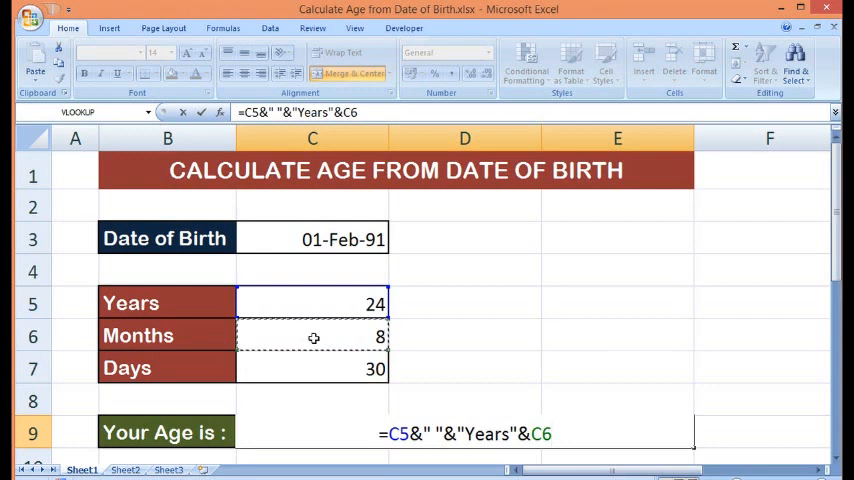
text(&" "&)
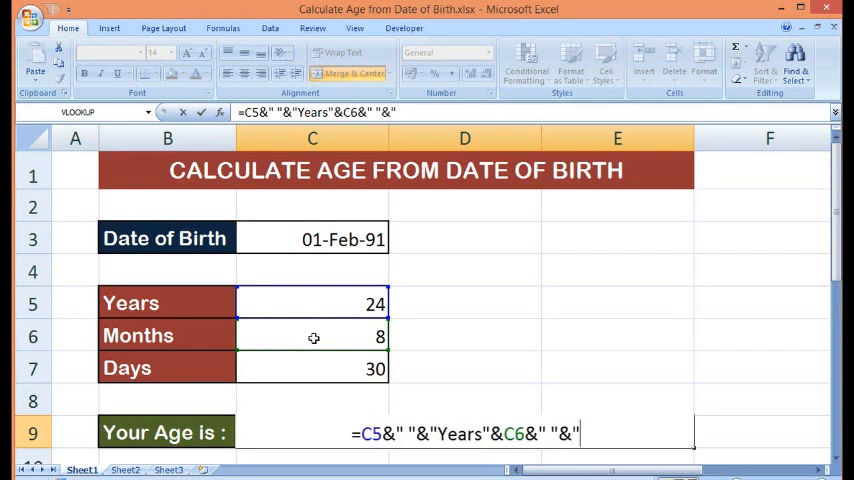
text("Months")
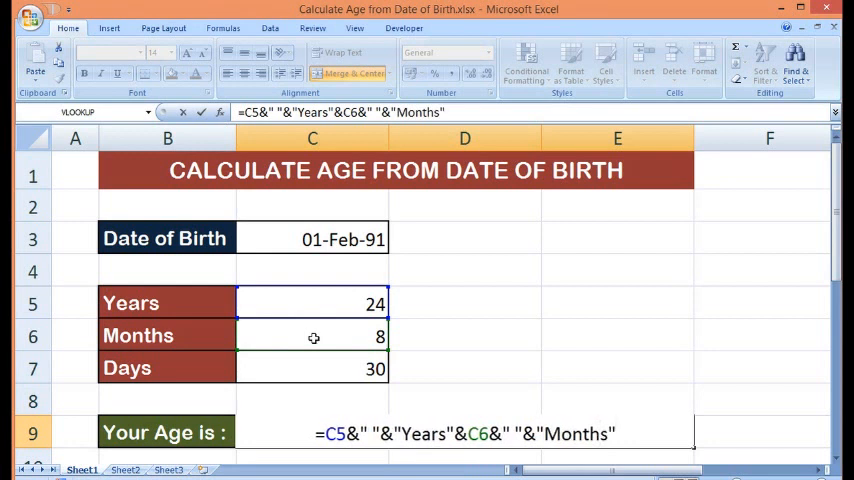
text(&)
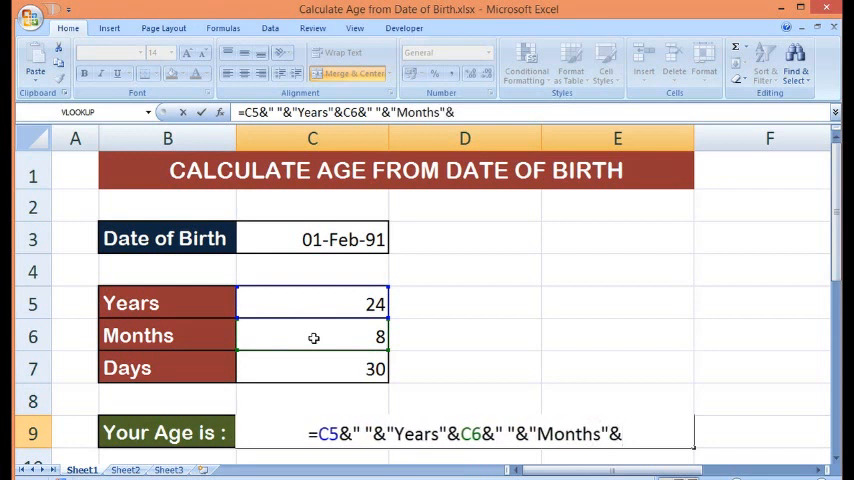
click(312, 368)
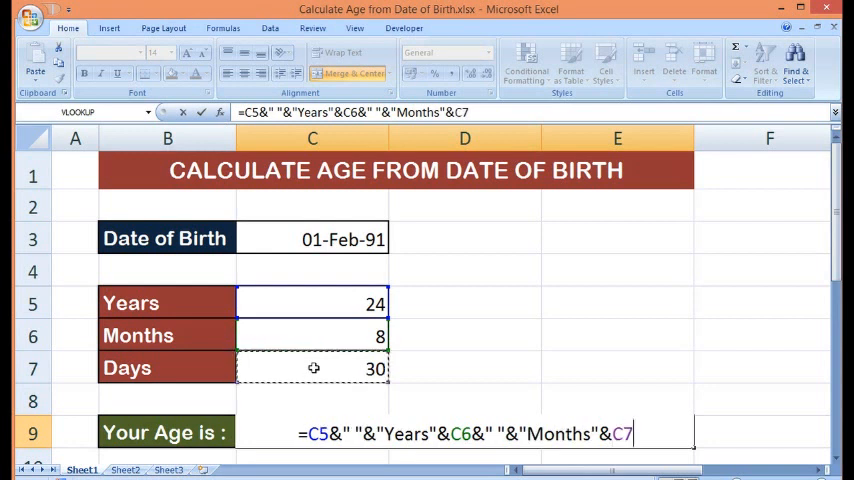
text(&")
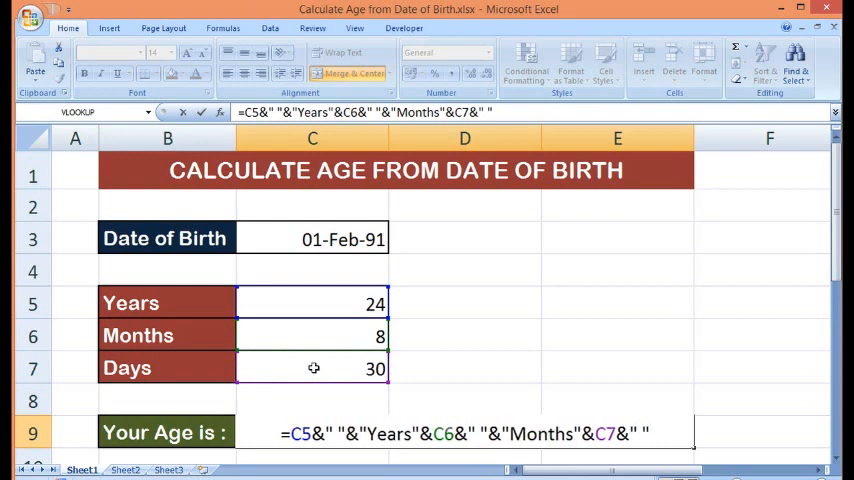
text(&C7&)
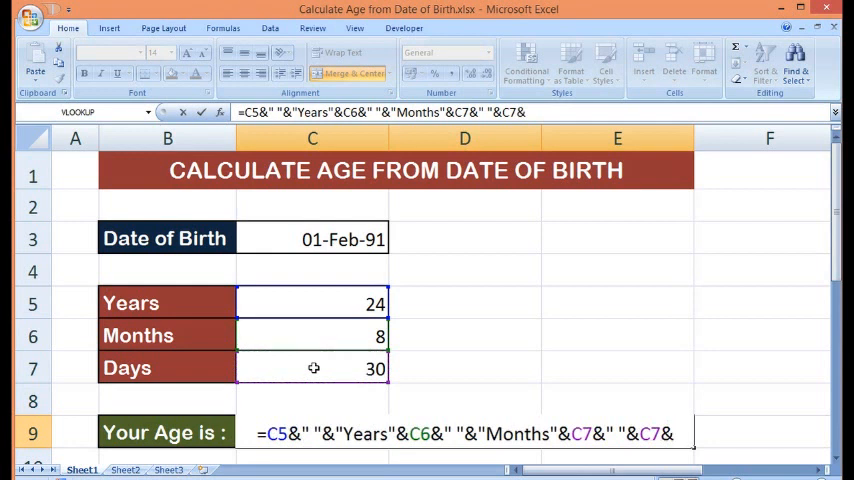
text(")
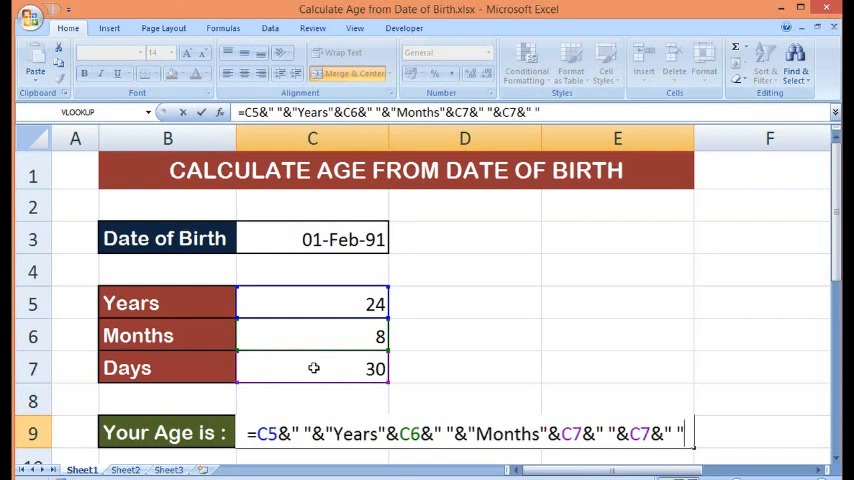
text(&)
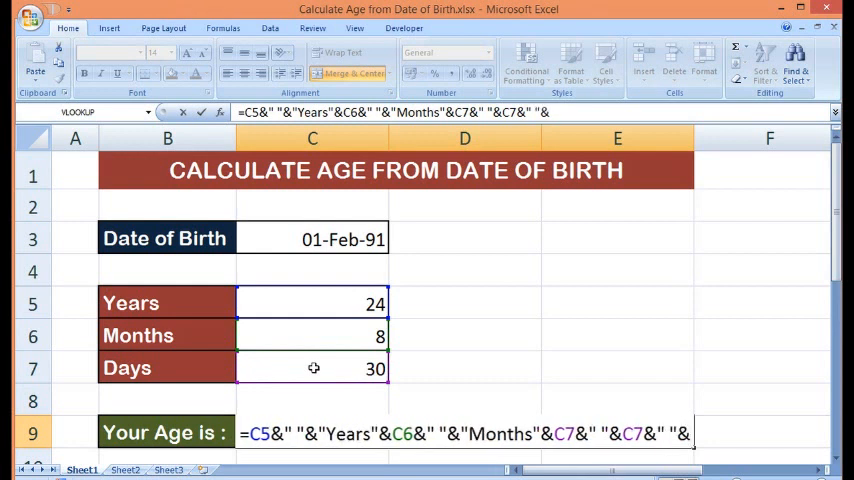
text(Da)
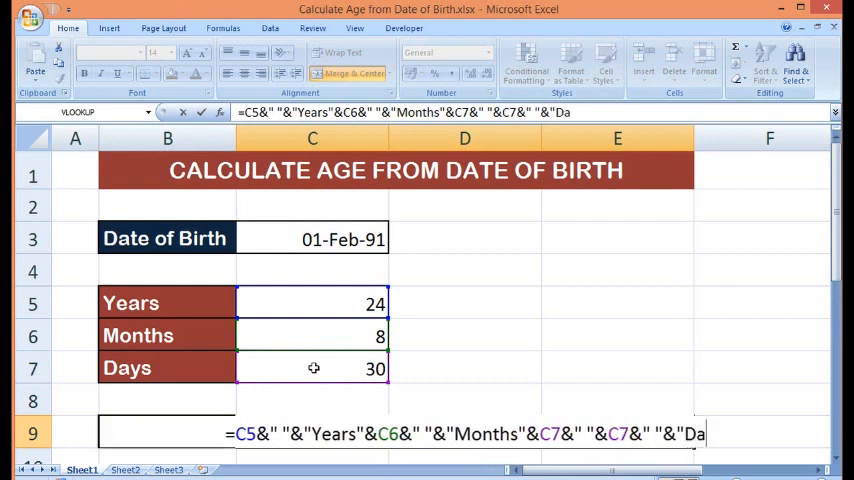
text(ys")
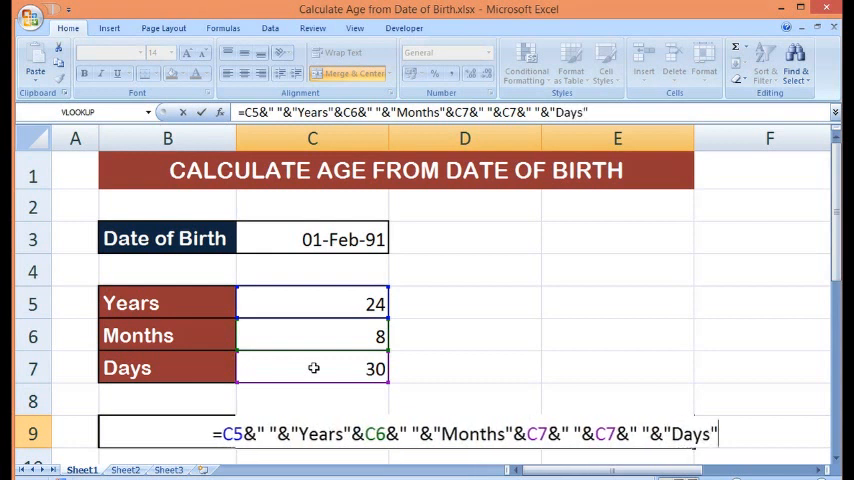
Commit the combined age formula in C9, revealing a duplicated days value.
key(Return)
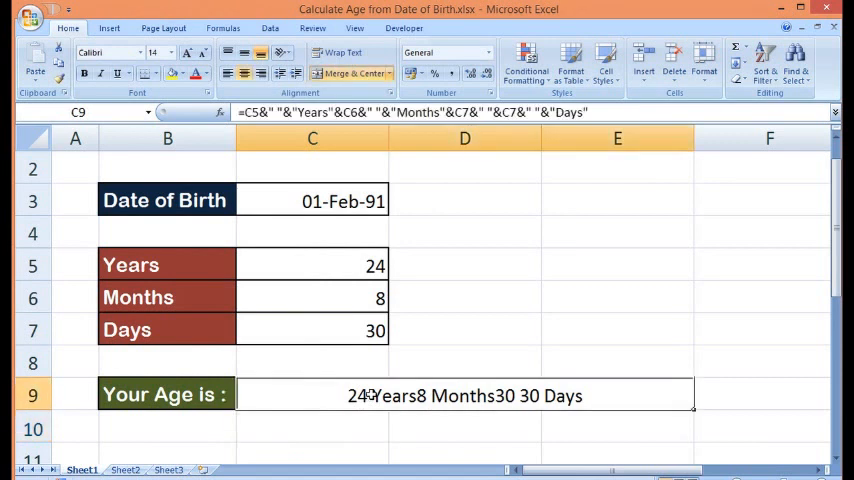
mouse_move(485, 396)
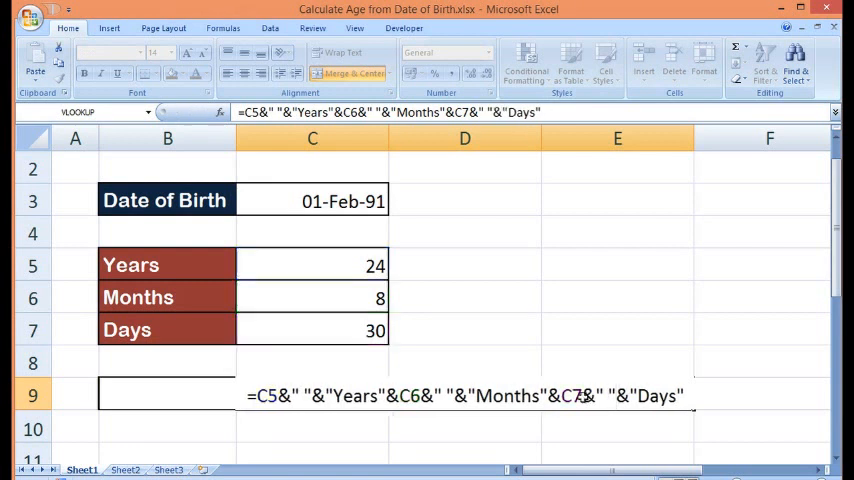
Confirm the corrected age formula, then review the DATEDIF formulas in C5 and C7.
key(Return)
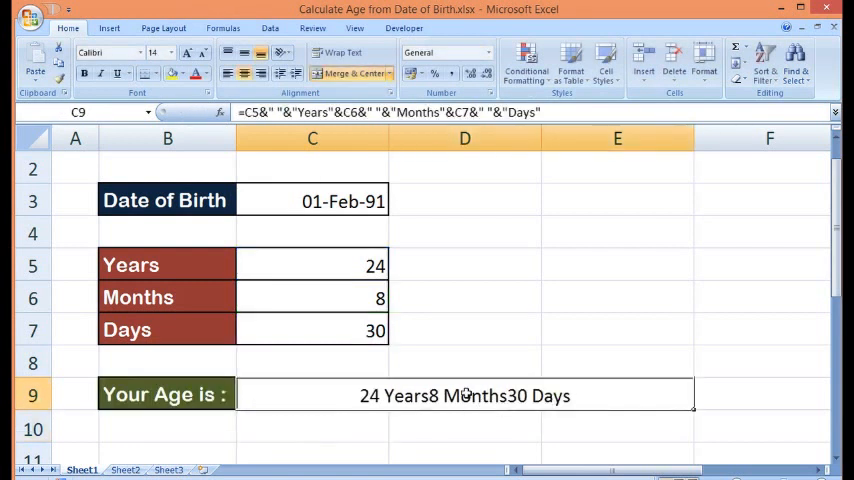
mouse_move(368, 314)
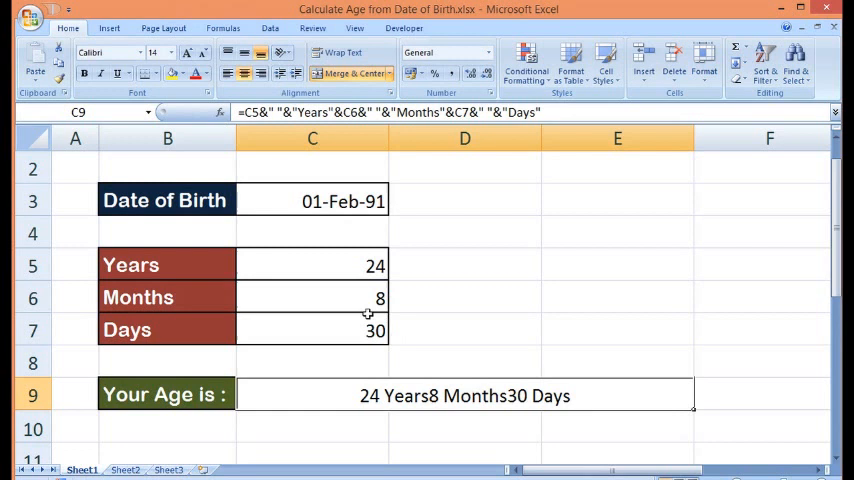
click(312, 264)
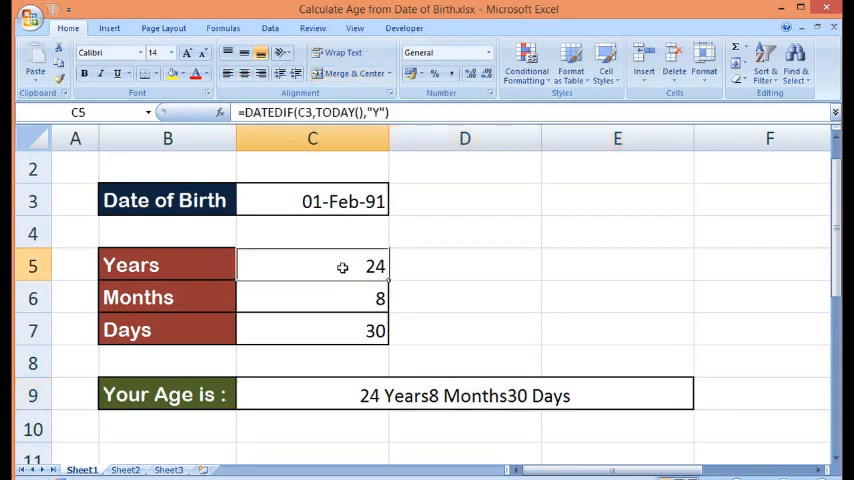
mouse_move(344, 293)
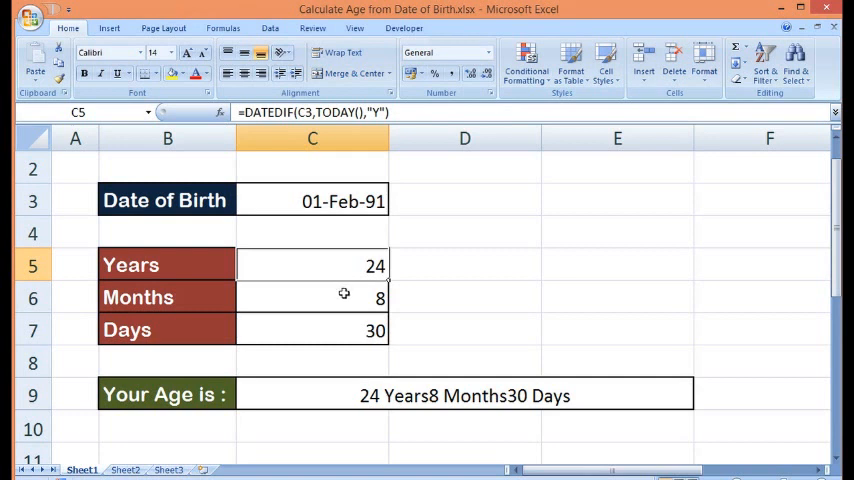
click(312, 330)
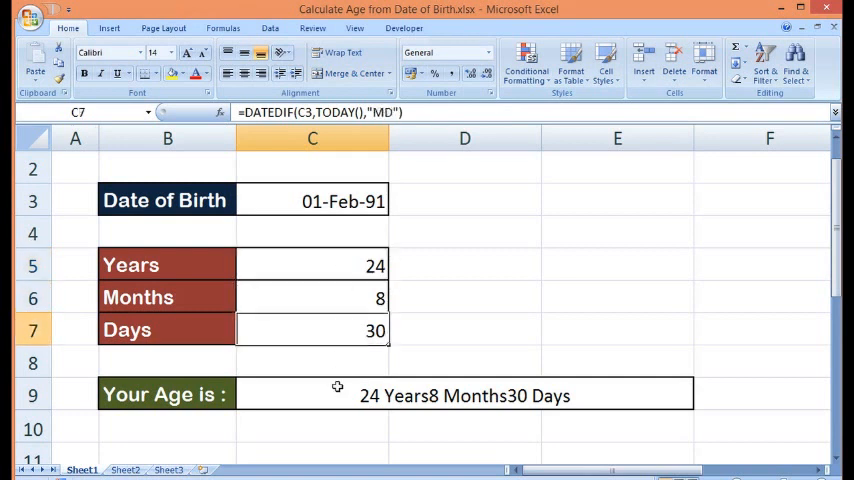